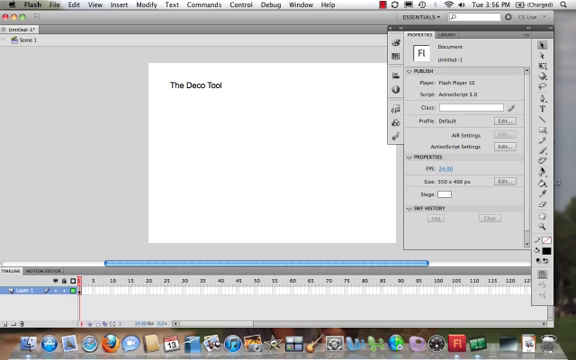
pyautogui.moveTo(544, 160)
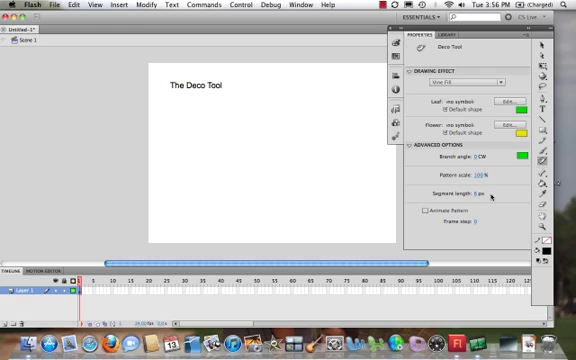
# - Set the Deco Tool's drawing effect to Tree Brush and choose a tree species
pyautogui.click(504, 78)
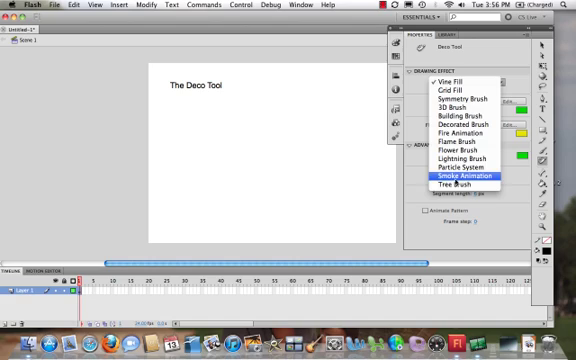
pyautogui.click(460, 186)
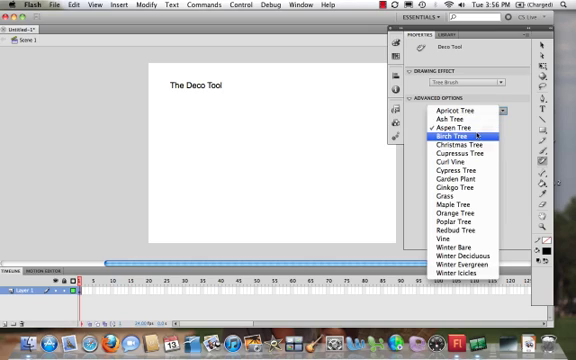
pyautogui.click(448, 128)
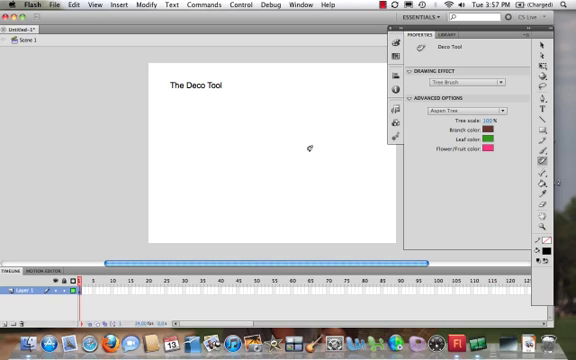
# - Plant two tree sprouts with the Tree Brush just below the title
pyautogui.click(204, 162)
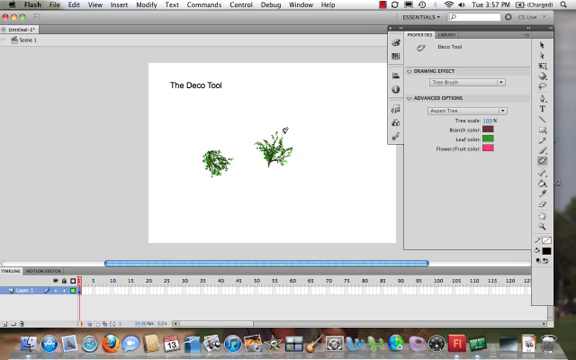
pyautogui.click(272, 148)
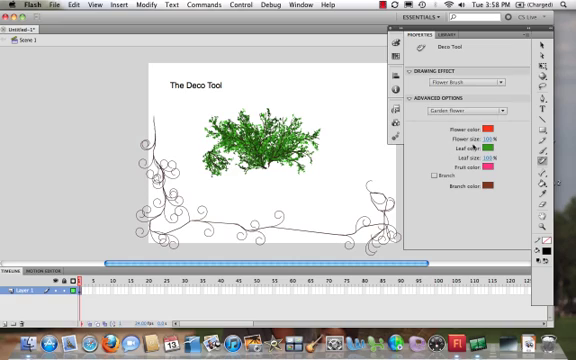
# - Set the Flower Brush type to Rose and paint a rose cluster on the stage
pyautogui.click(460, 112)
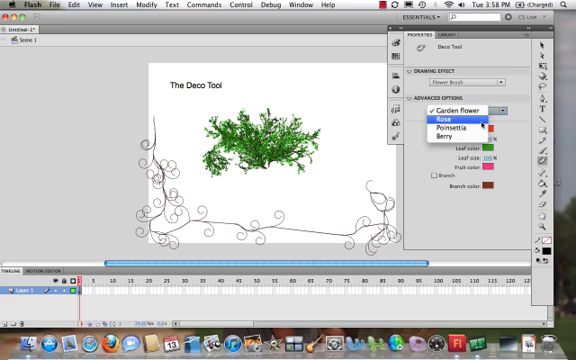
pyautogui.click(452, 122)
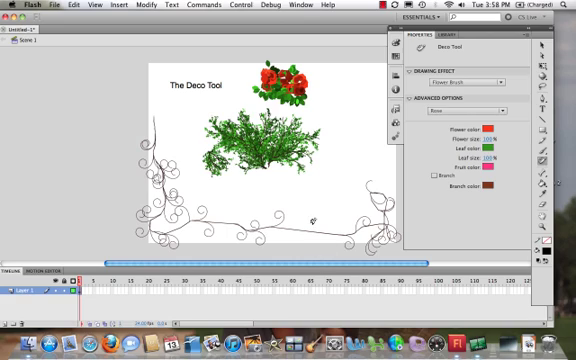
pyautogui.click(290, 216)
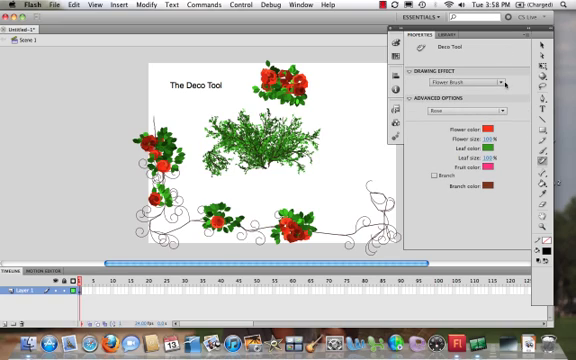
# - Reopen the flower type list and choose Rose again
pyautogui.click(480, 80)
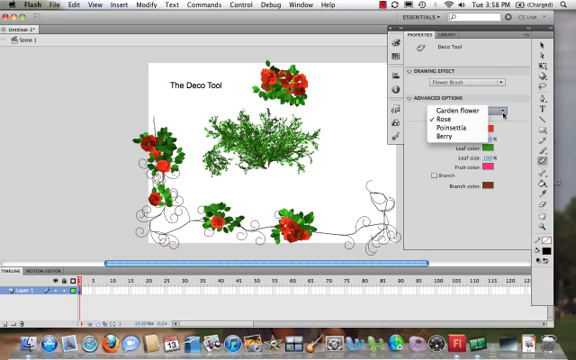
pyautogui.click(448, 128)
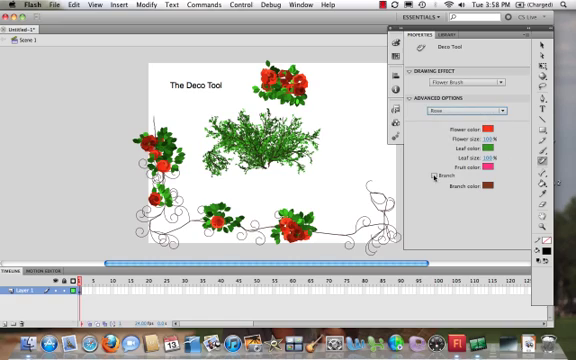